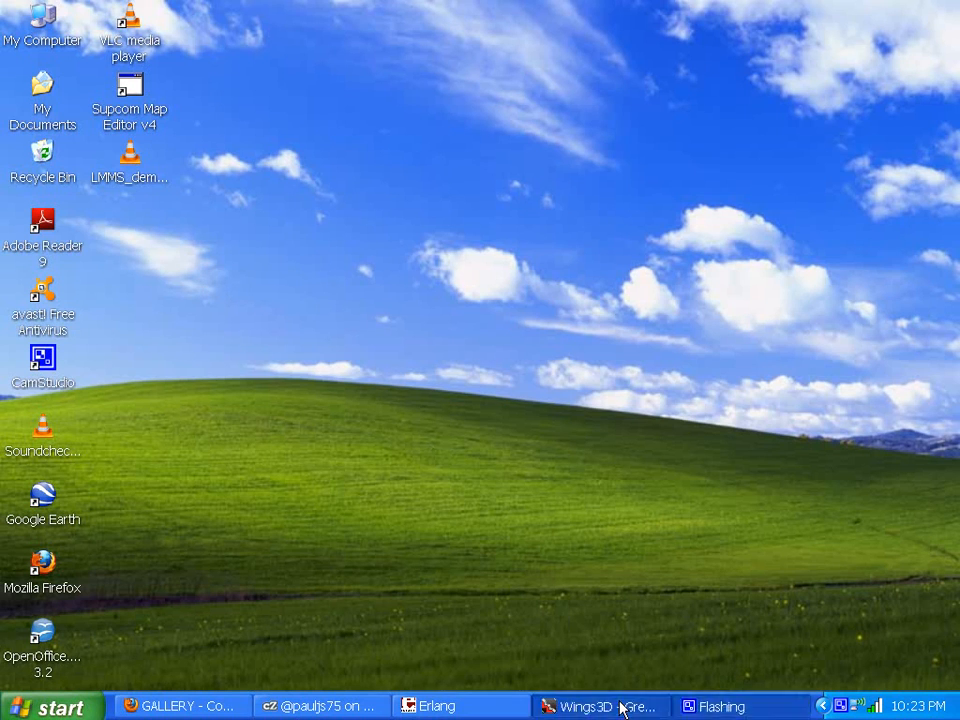
- Restore the Wings 3D window showing the Great Lakes biplane model
click(598, 706)
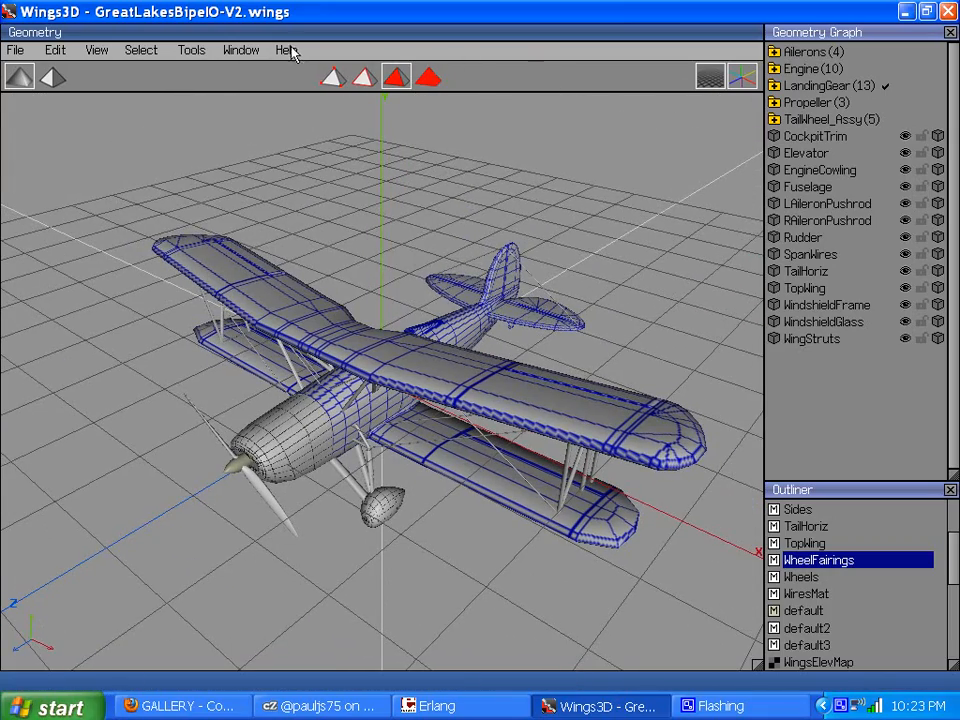
click(288, 50)
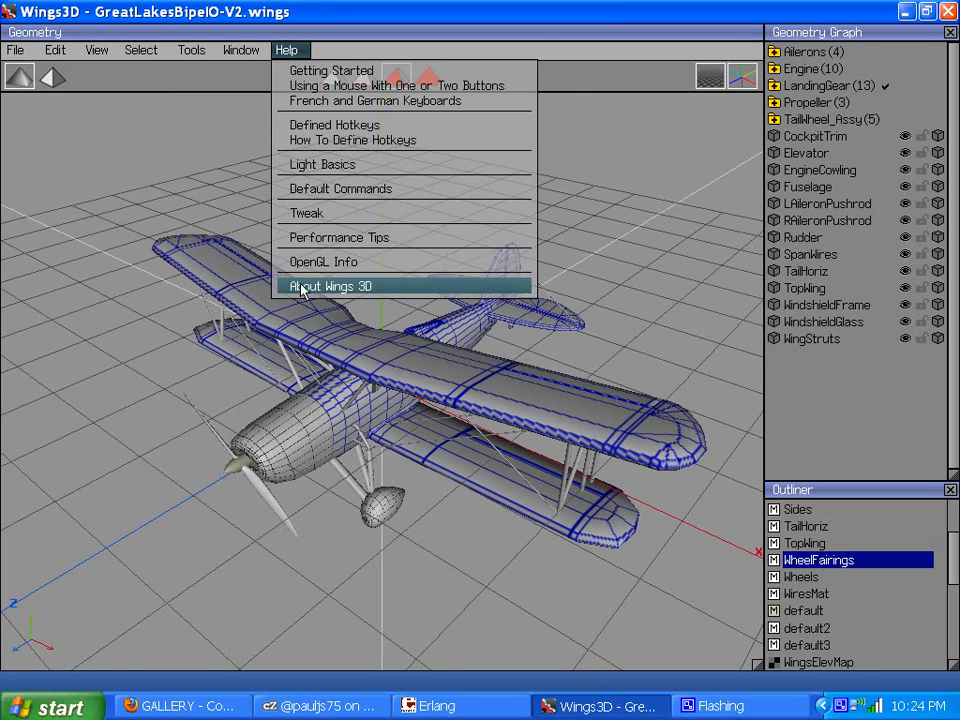
click(332, 286)
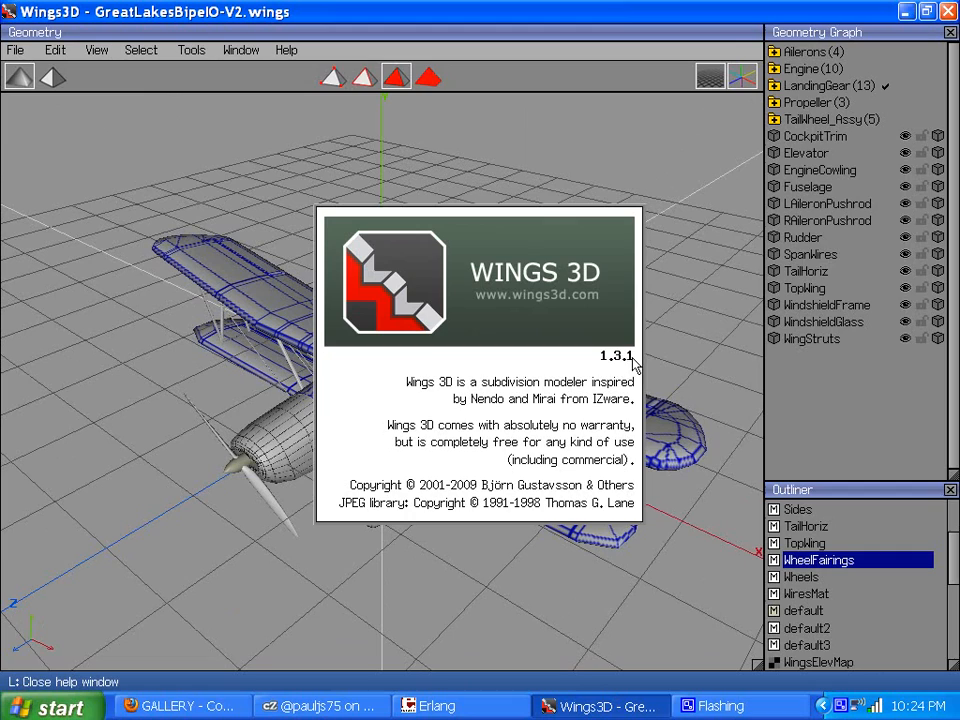
mouse_move(612, 366)
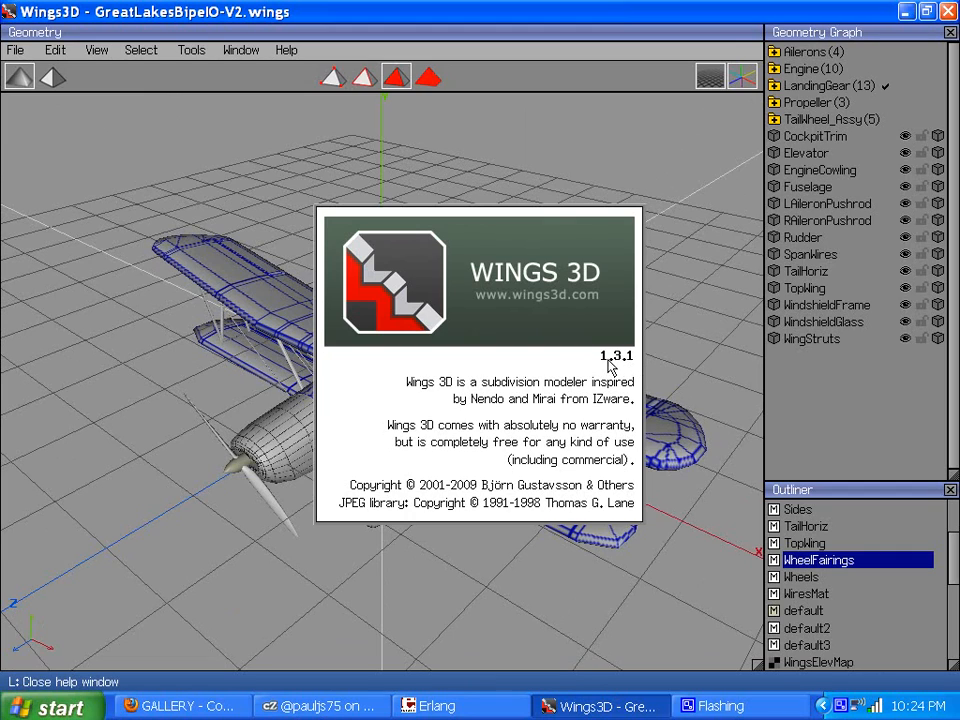
mouse_move(616, 370)
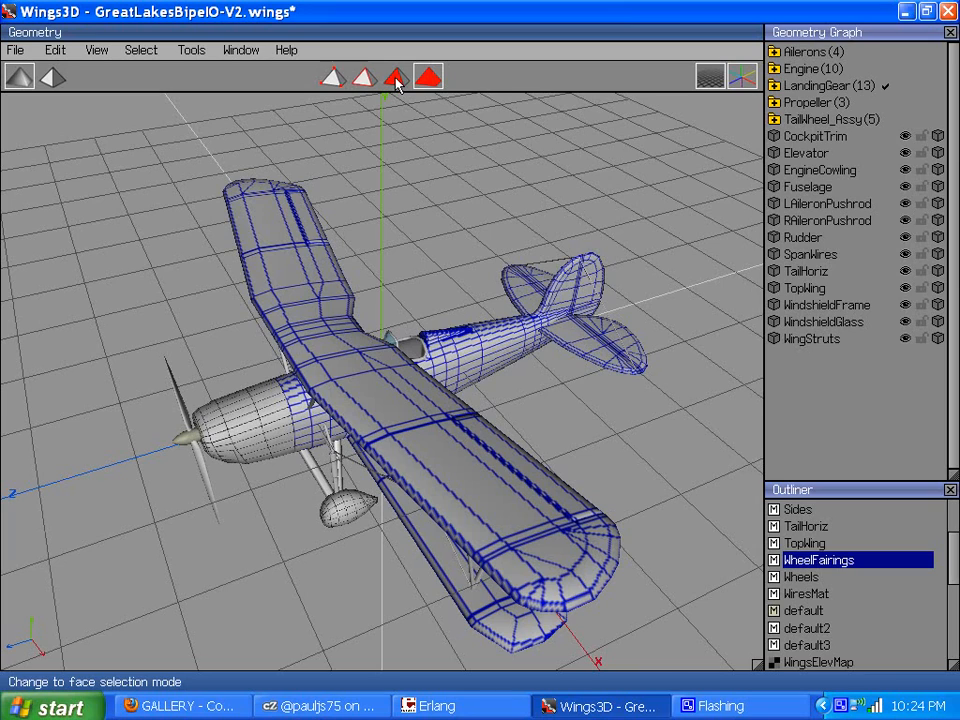
- Switch to face selection mode to pick the fuselage's faces
click(396, 76)
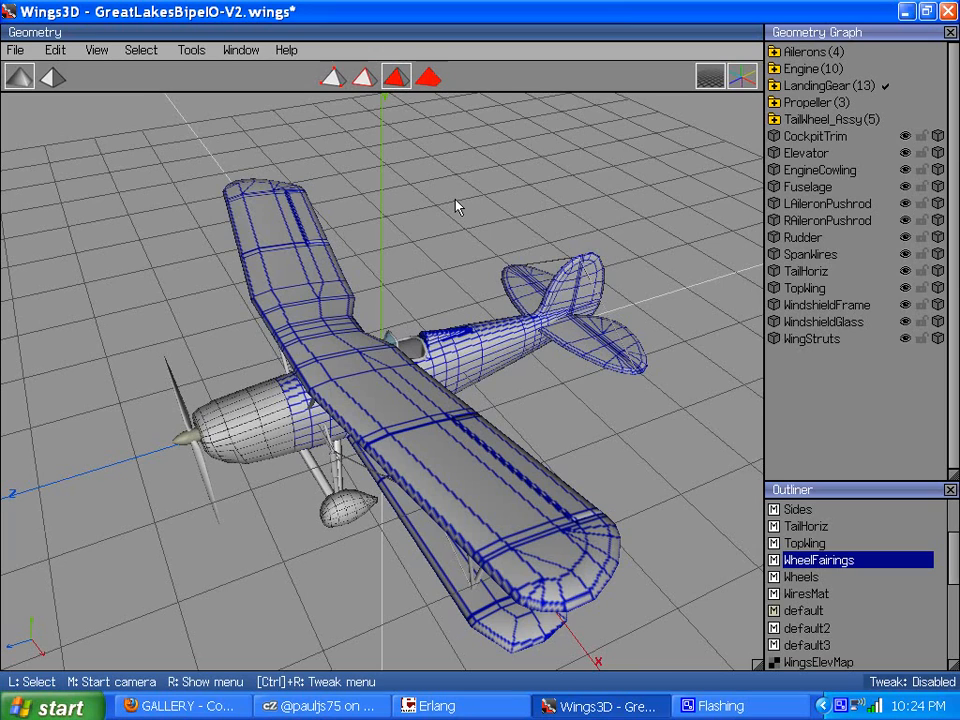
mouse_move(476, 198)
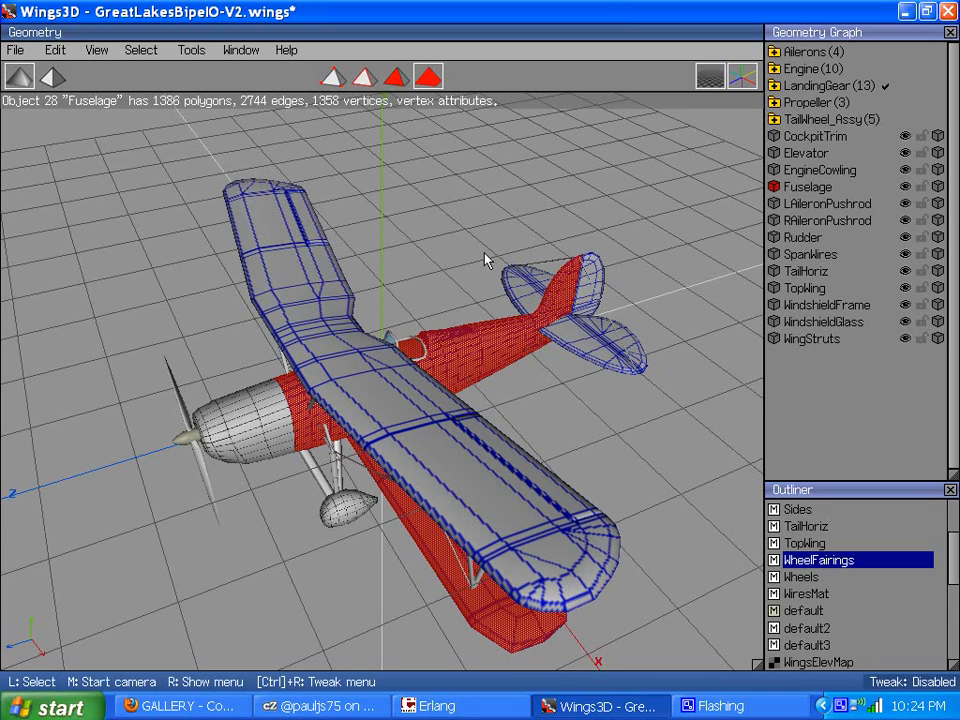
mouse_move(460, 192)
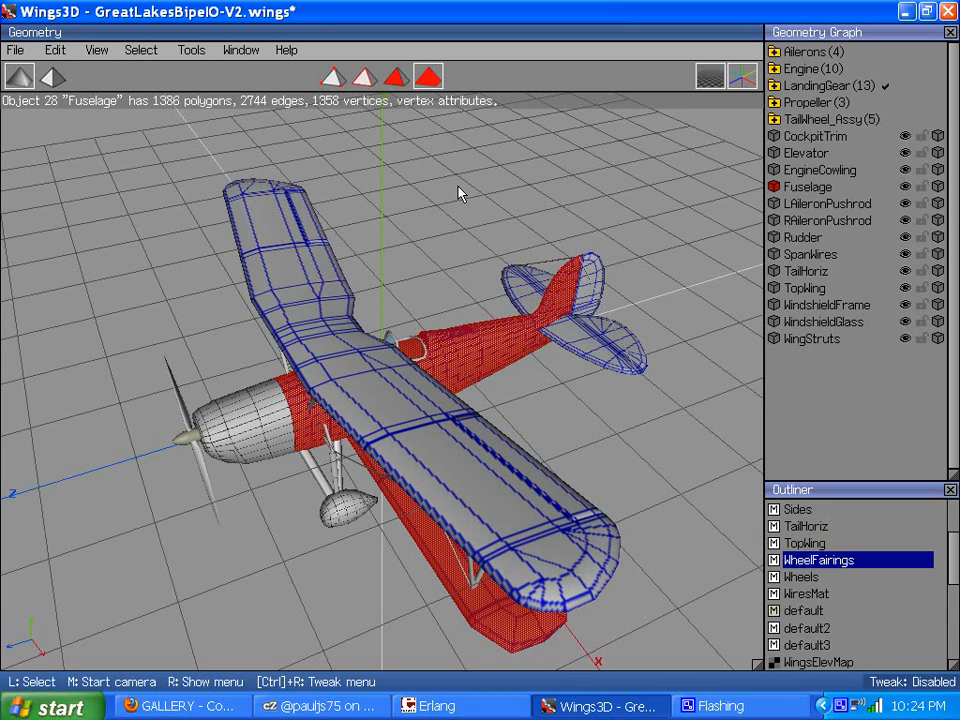
mouse_move(506, 224)
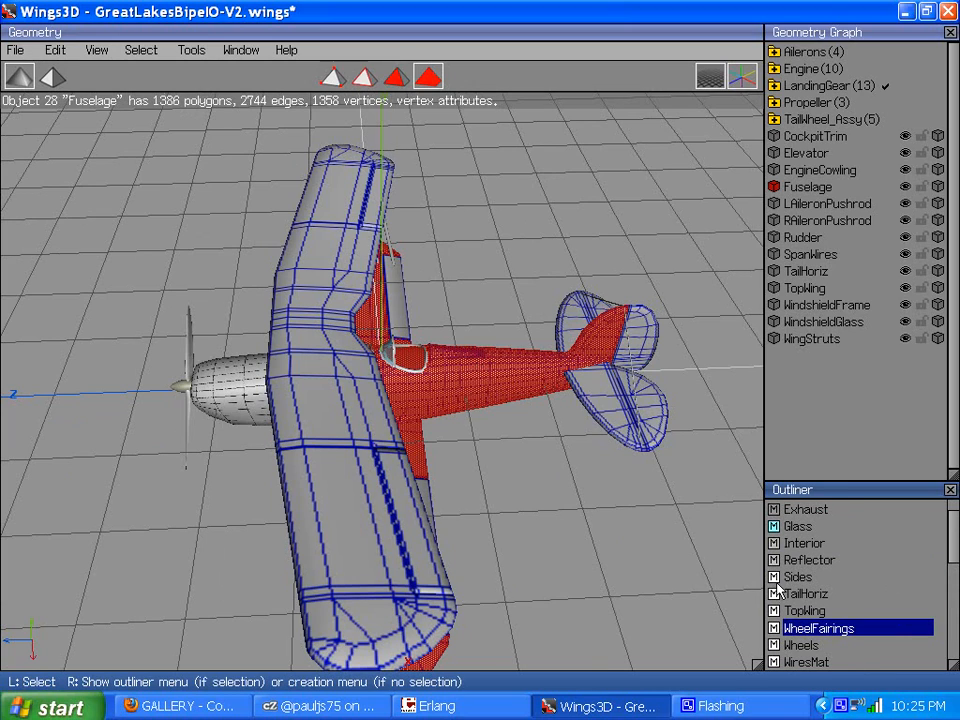
- Set the Sides material's Vertex Colors to Ignore and confirm
right_click(820, 628)
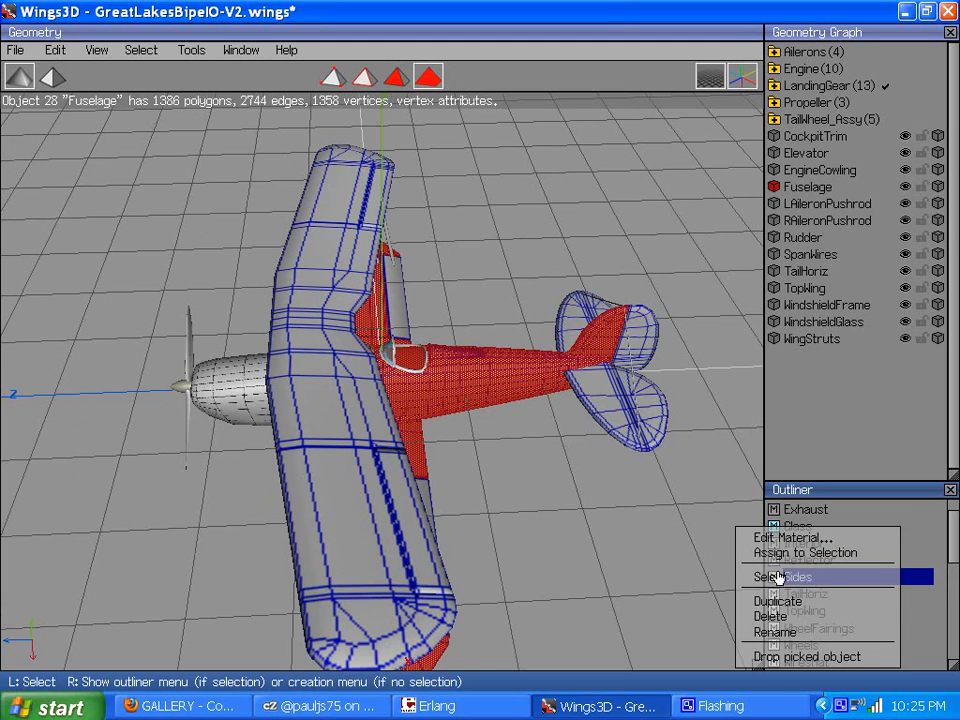
click(788, 538)
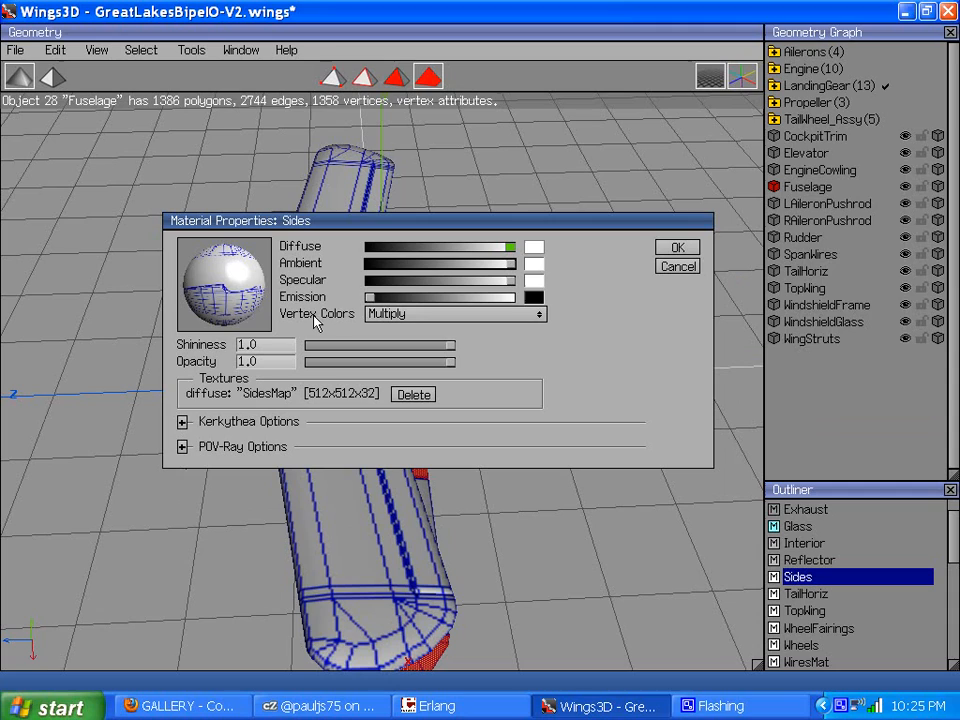
mouse_move(330, 328)
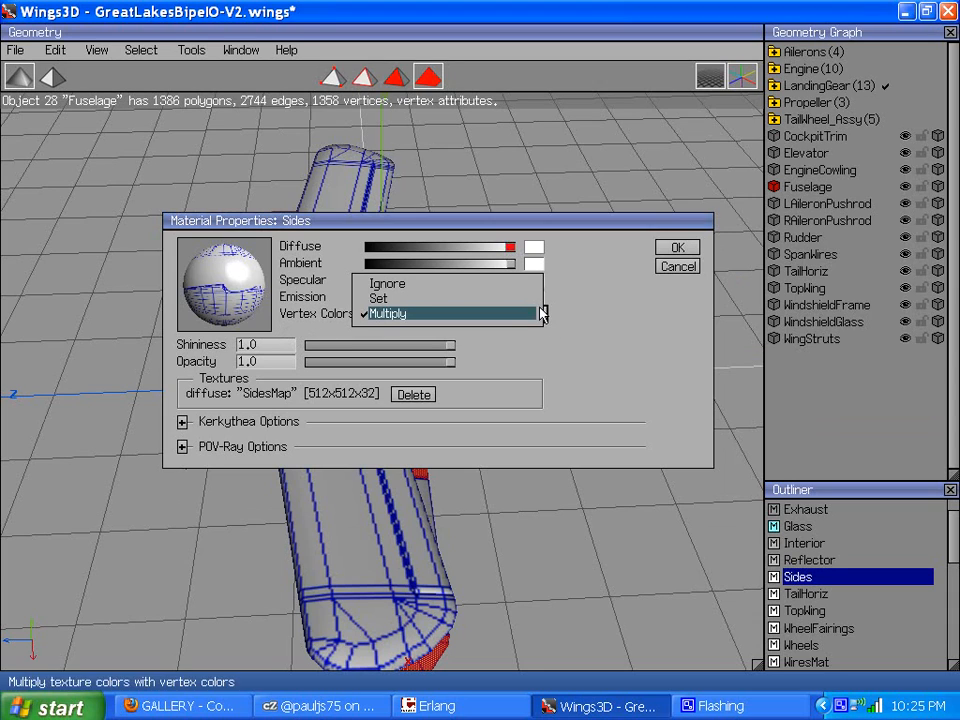
click(388, 284)
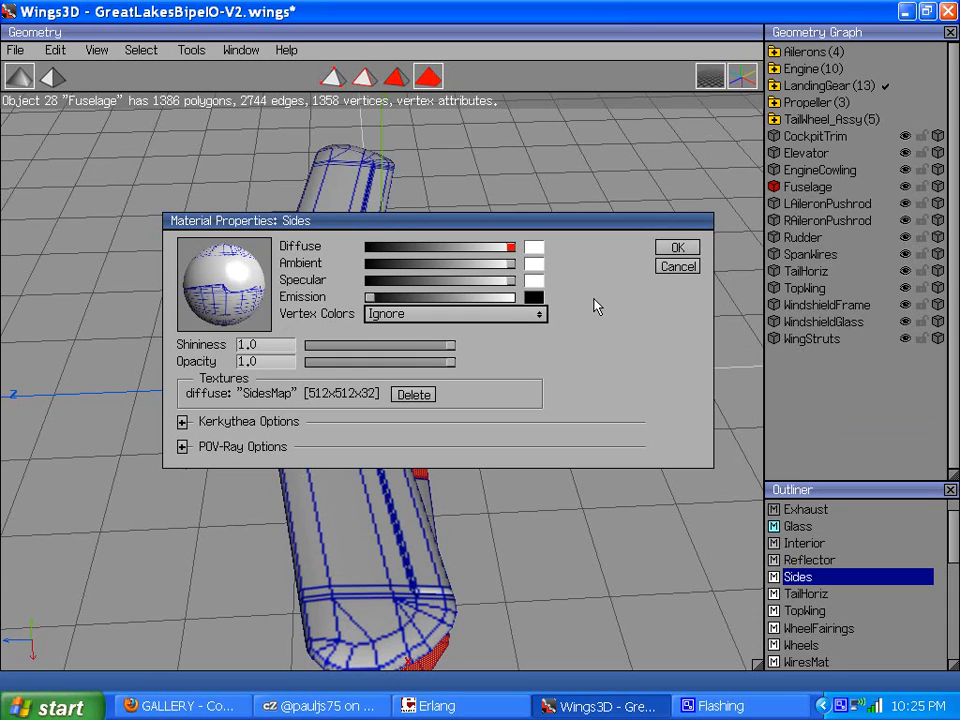
mouse_move(516, 312)
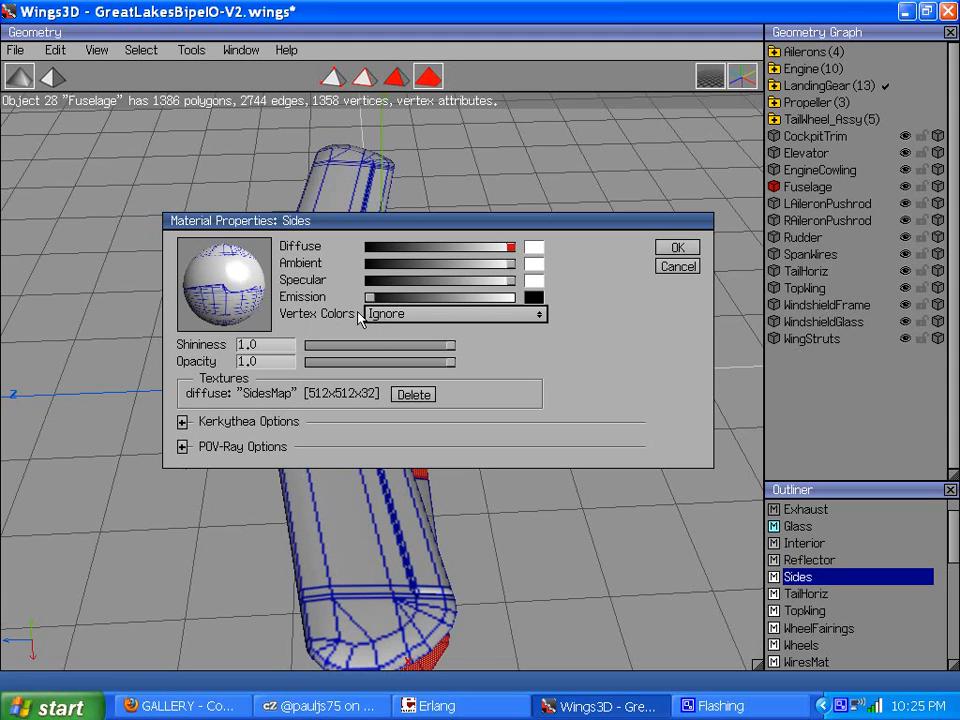
click(676, 248)
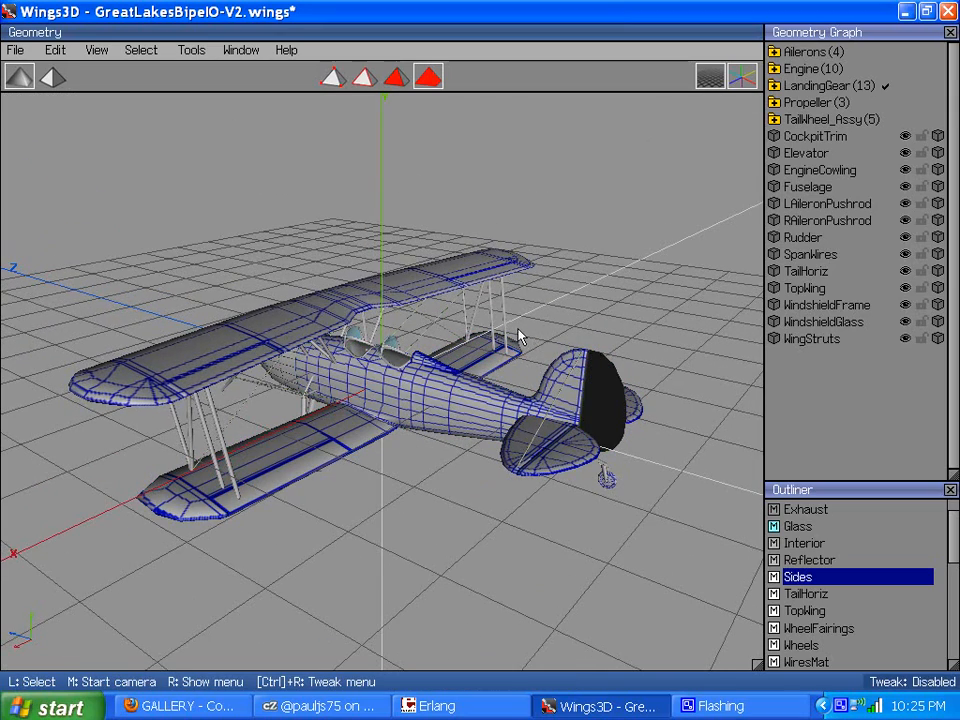
drag(520, 336, 478, 356)
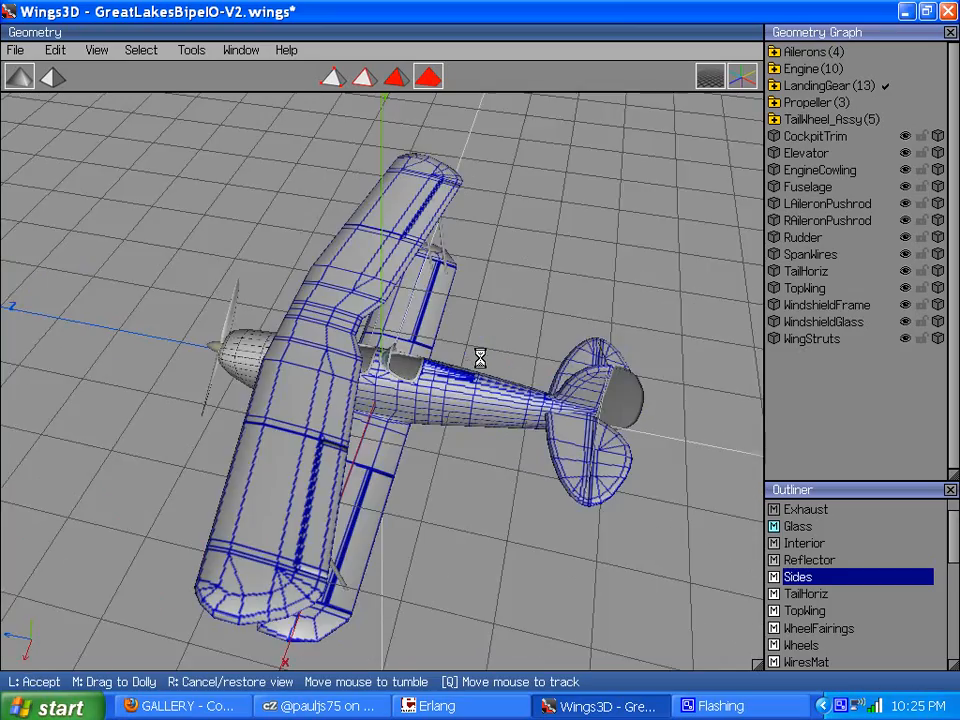
drag(480, 358, 476, 360)
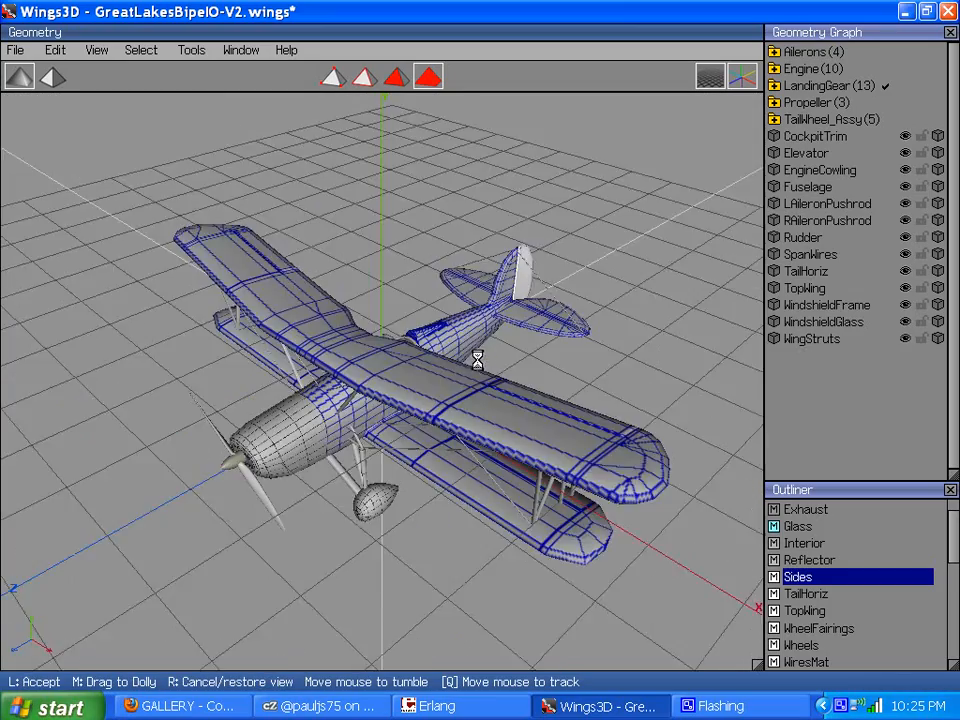
drag(476, 360, 484, 362)
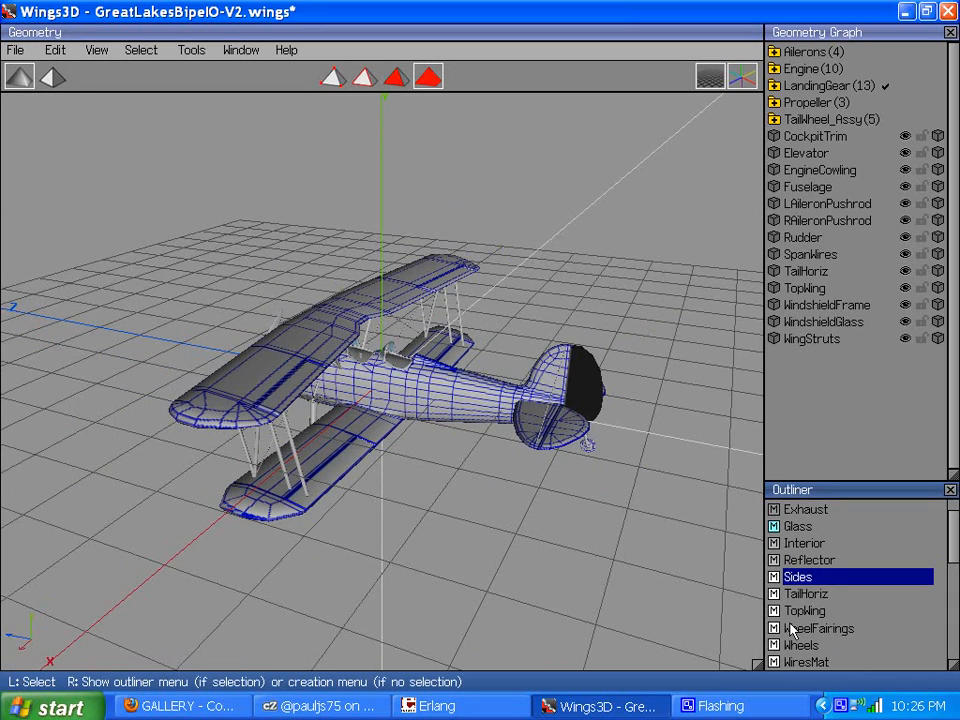
scroll(down, 3)
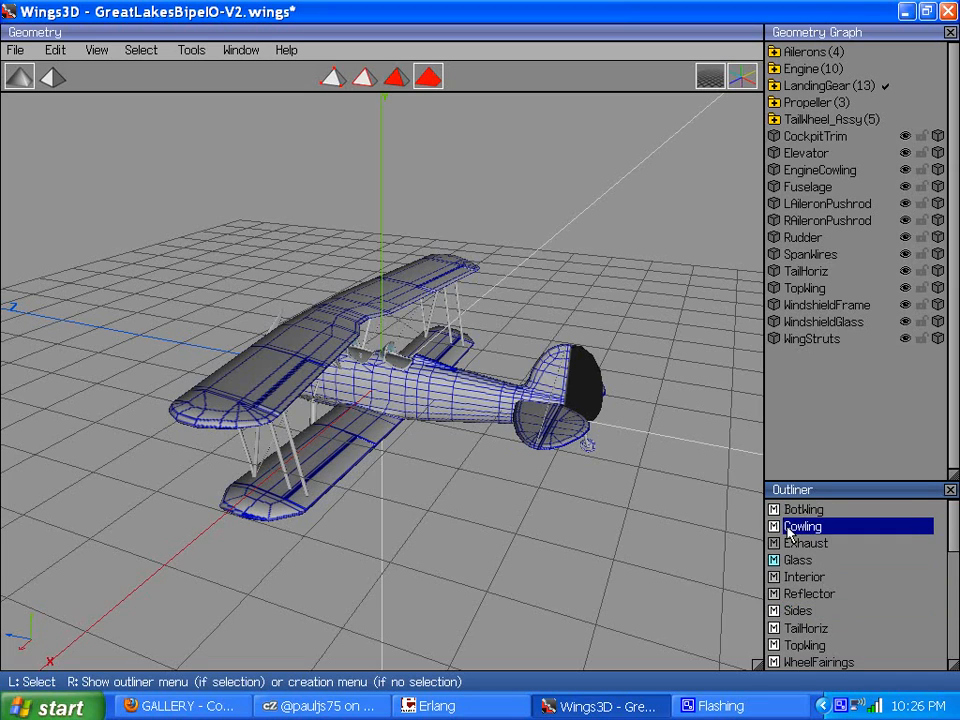
double_click(804, 524)
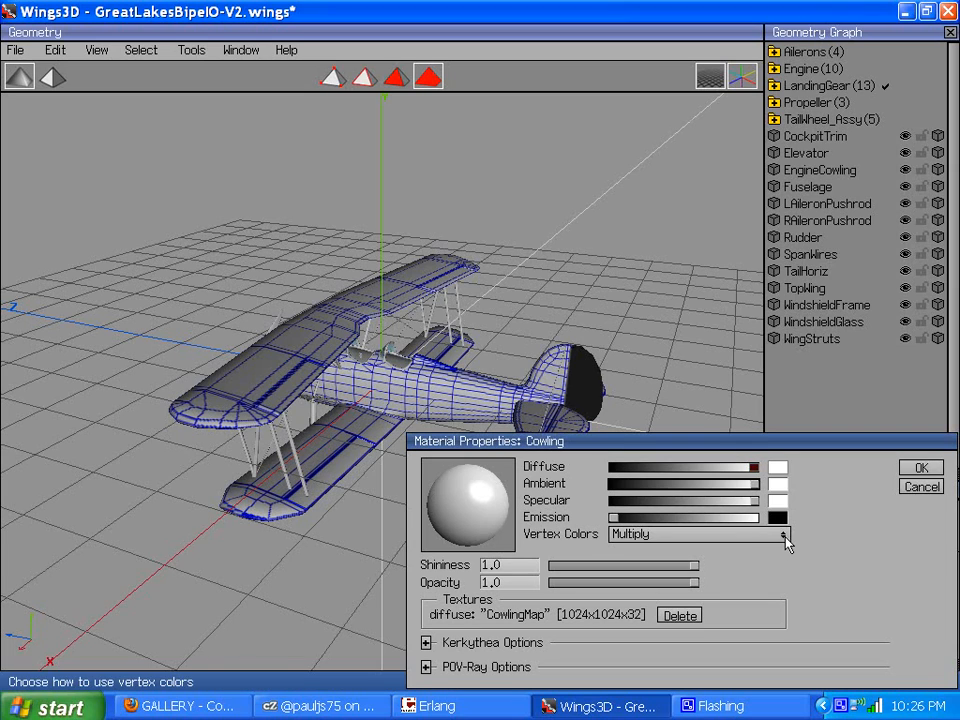
click(700, 534)
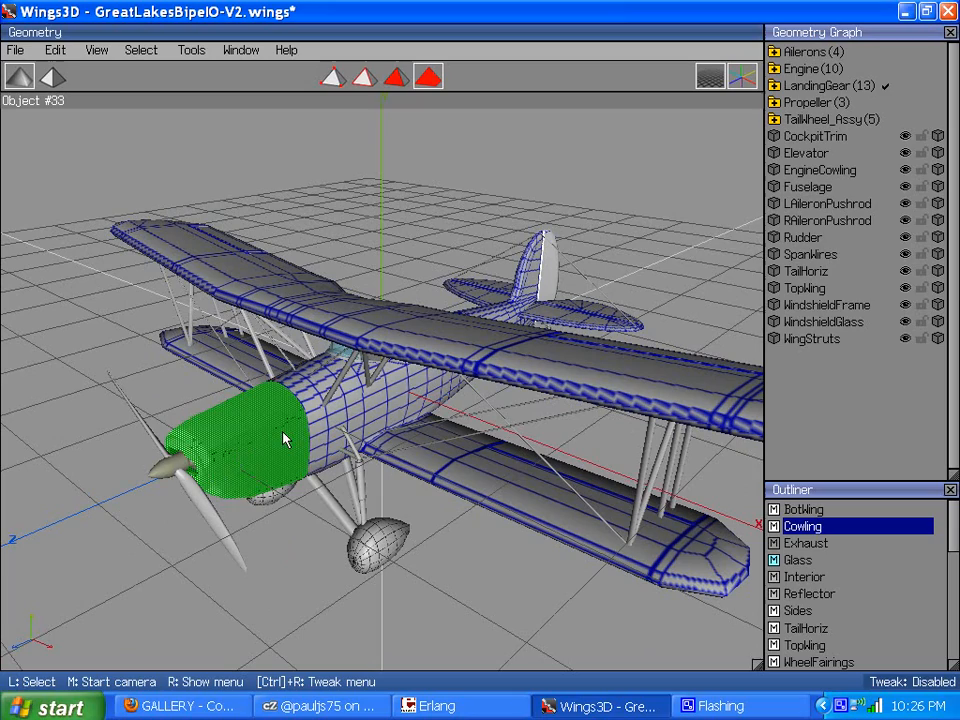
mouse_move(240, 456)
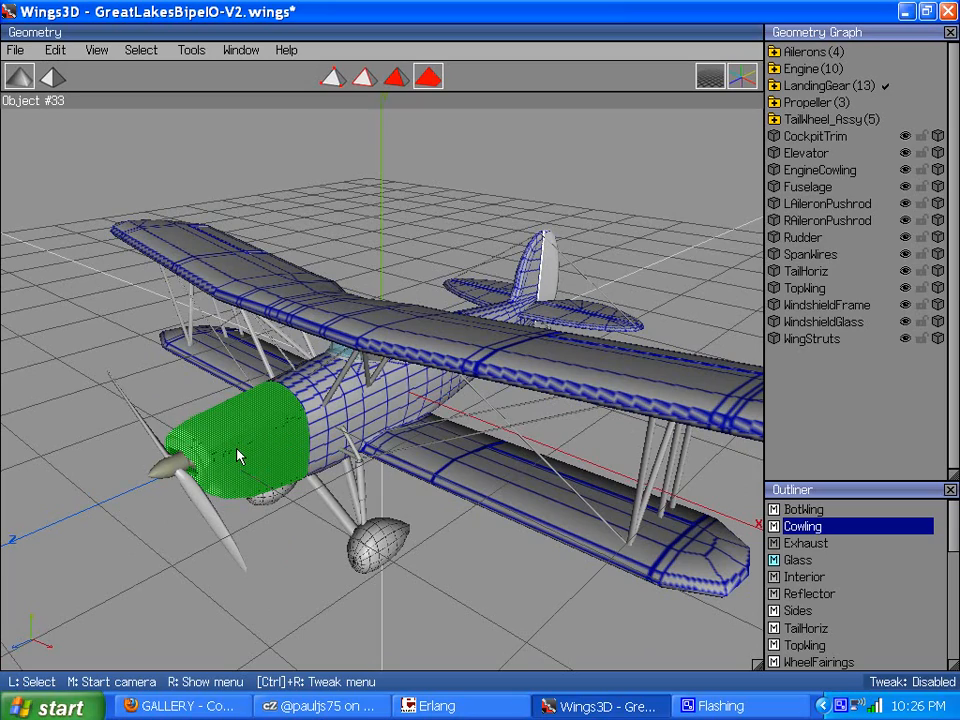
drag(240, 456, 480, 360)
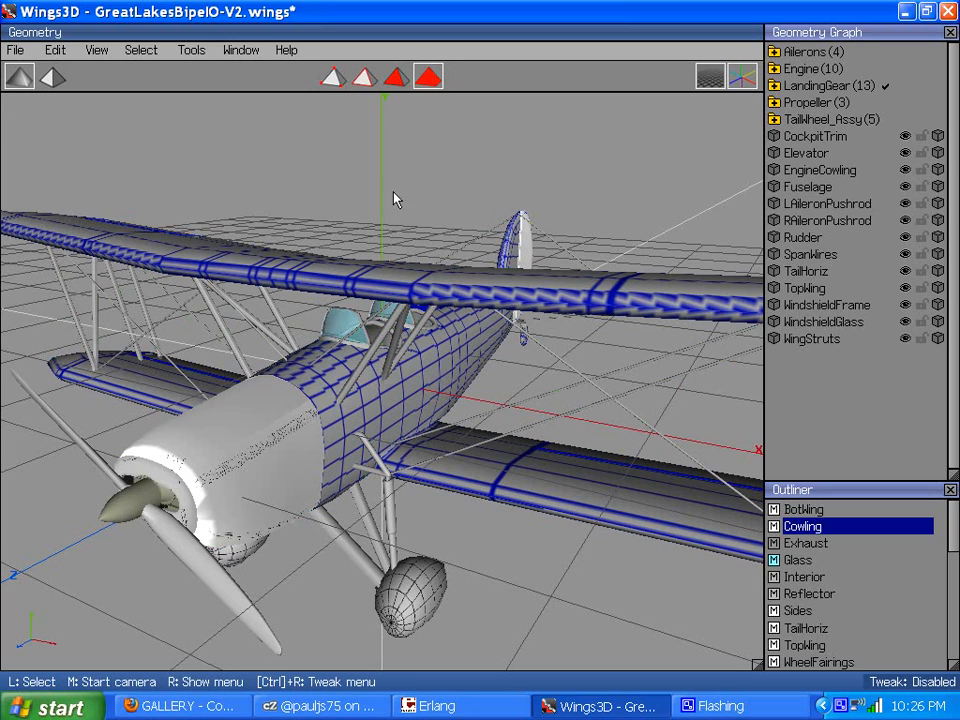
mouse_move(470, 556)
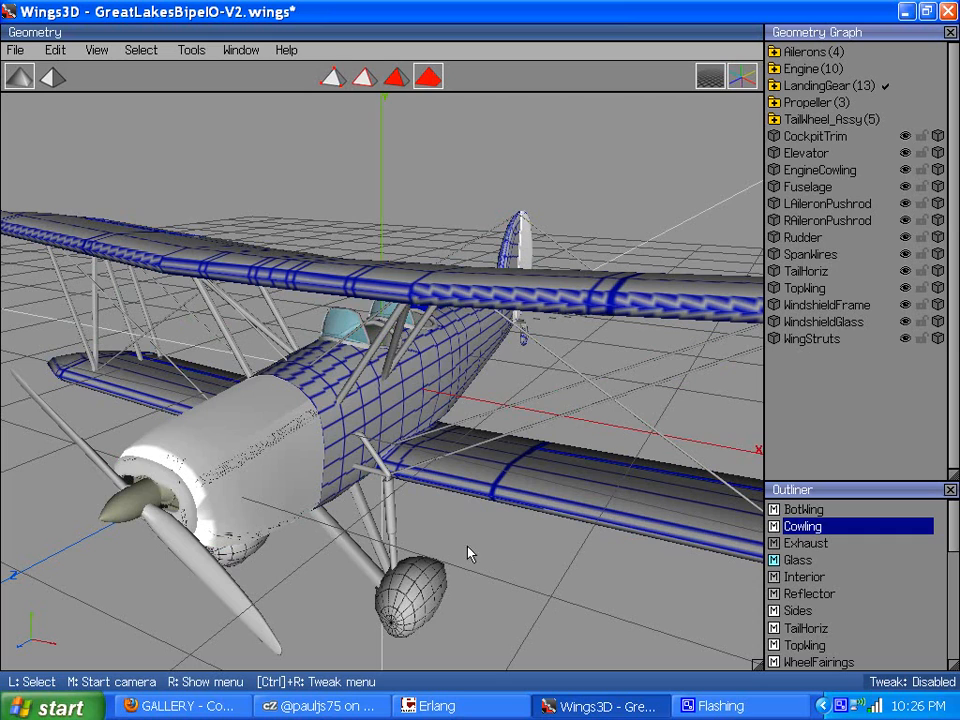
click(330, 456)
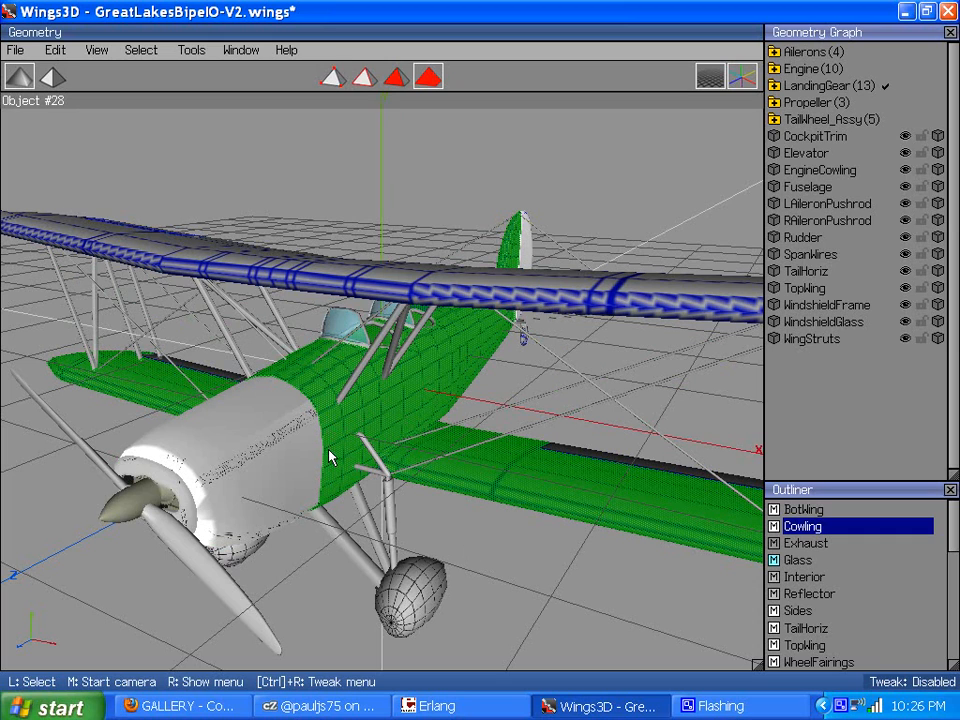
mouse_move(348, 436)
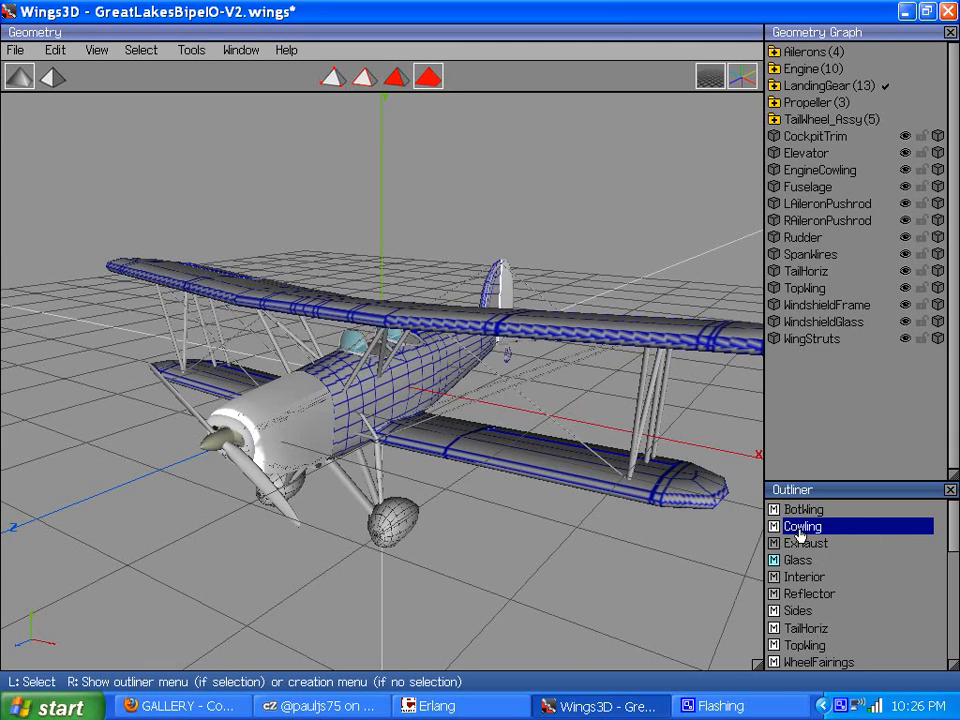
- Set the Cowling material's Vertex Colors to Multiply and confirm
double_click(804, 526)
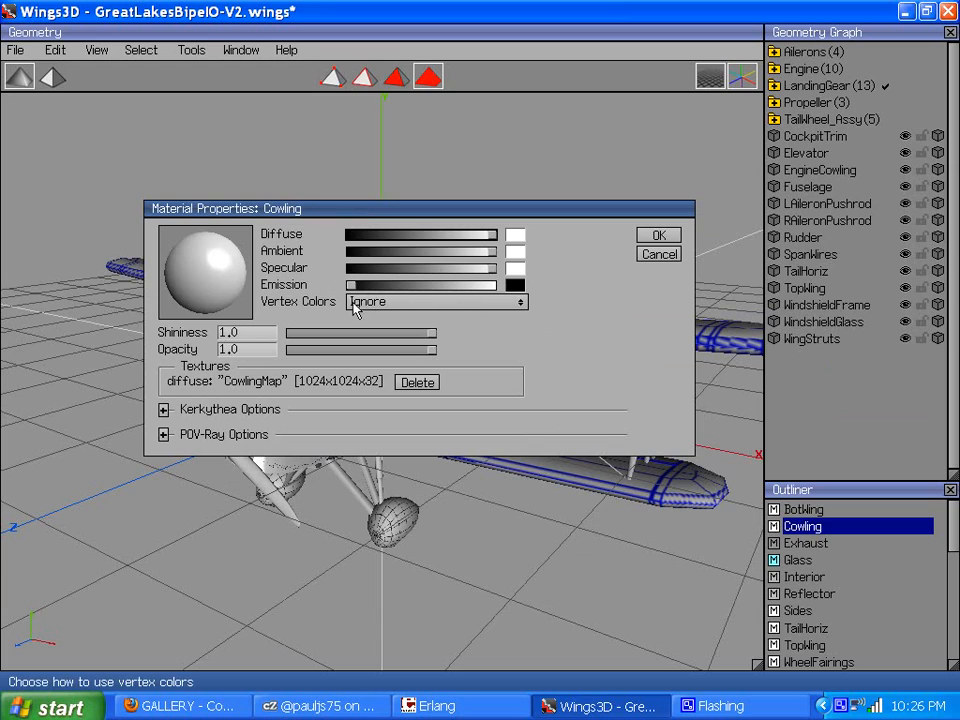
mouse_move(304, 308)
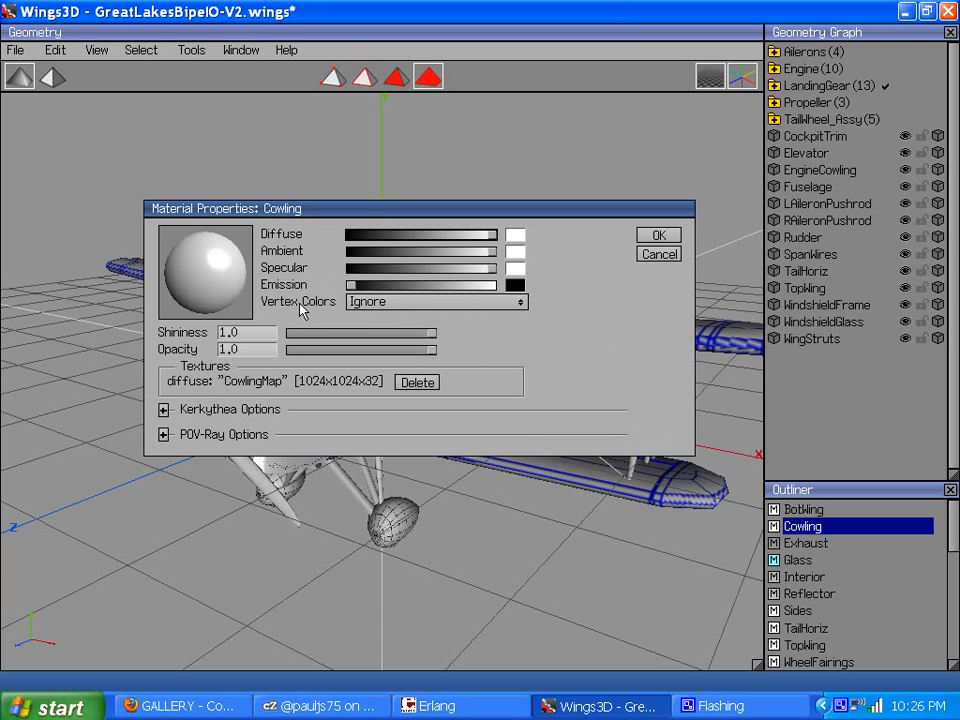
click(436, 300)
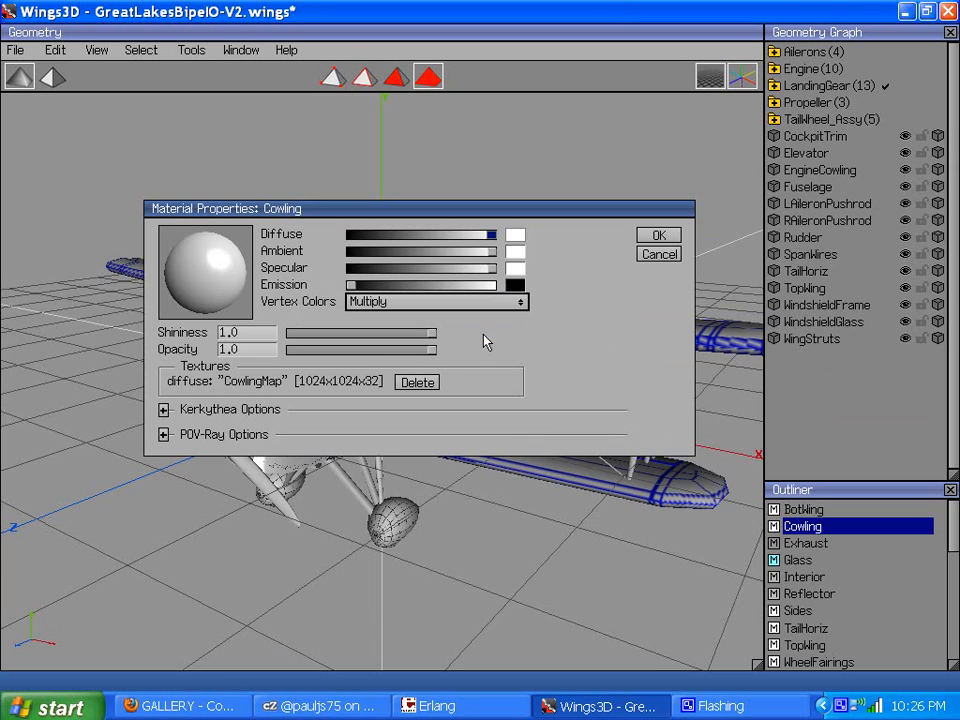
click(658, 234)
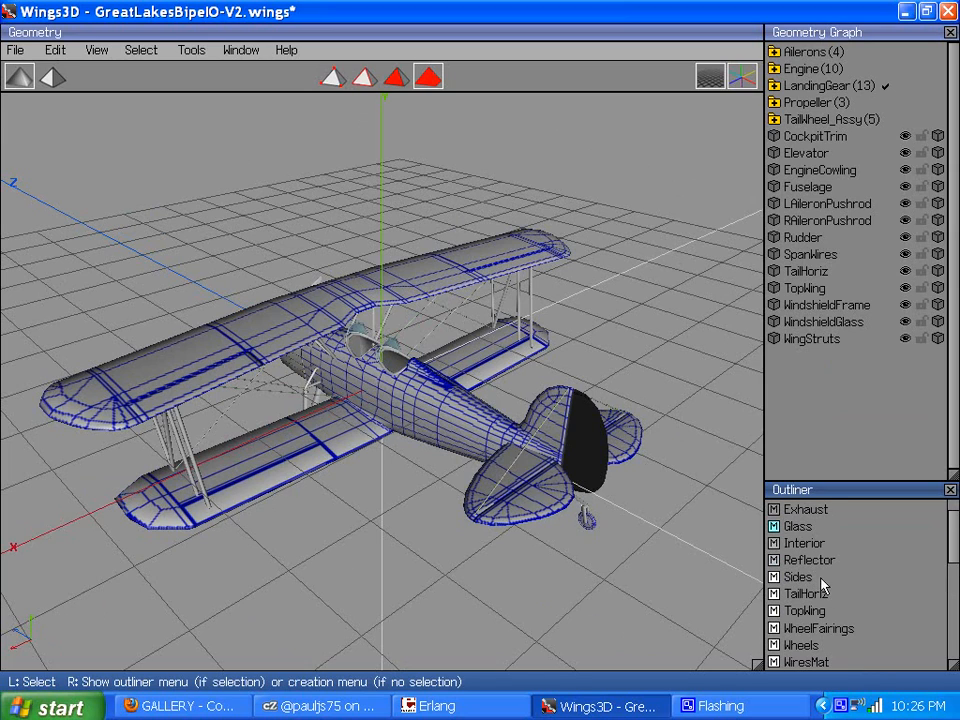
- Set the Sides material's Vertex Colors to Multiply and confirm
double_click(798, 576)
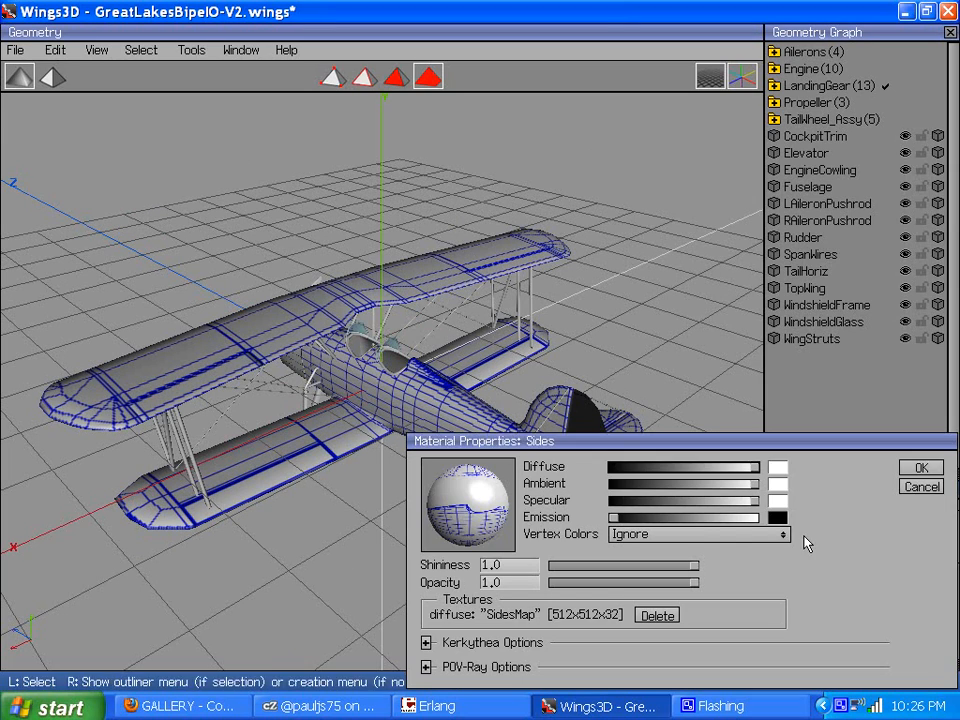
click(696, 534)
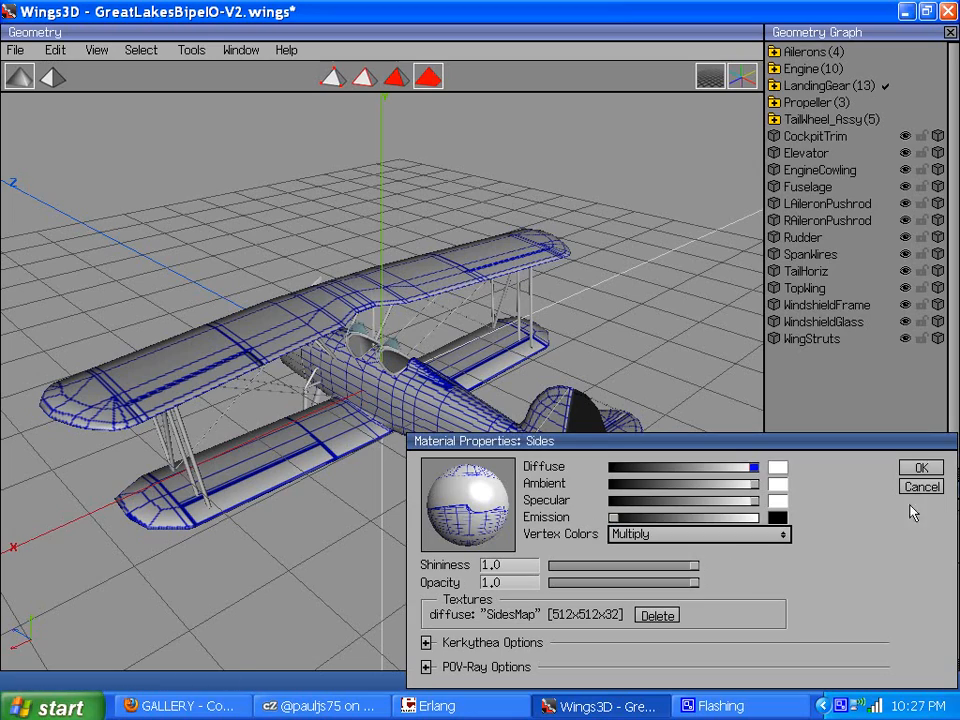
click(920, 468)
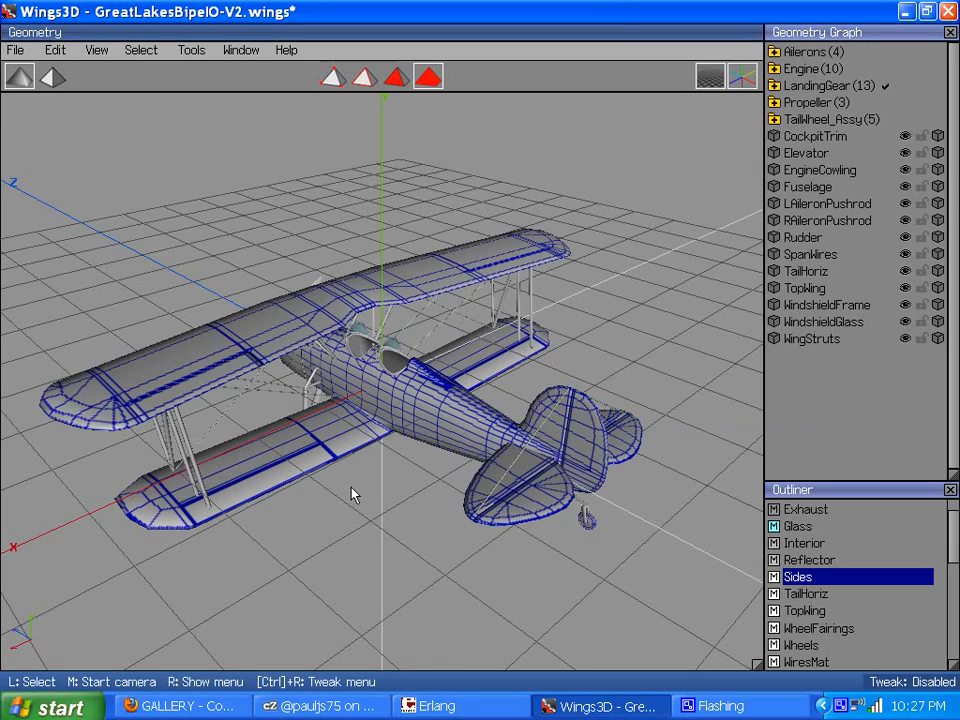
drag(350, 496, 310, 430)
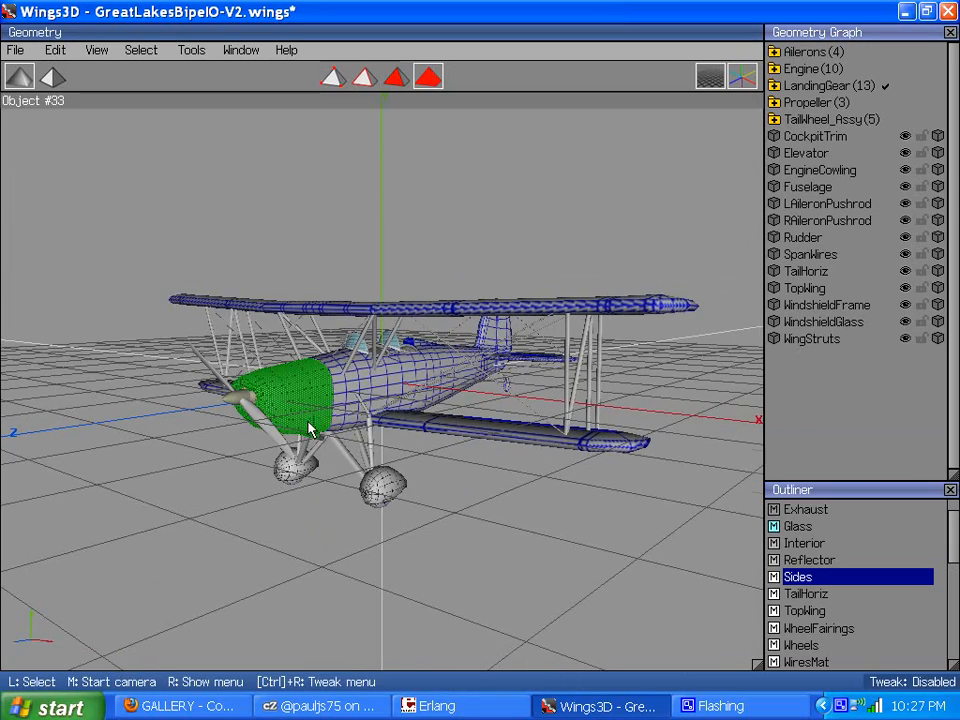
drag(310, 430, 200, 260)
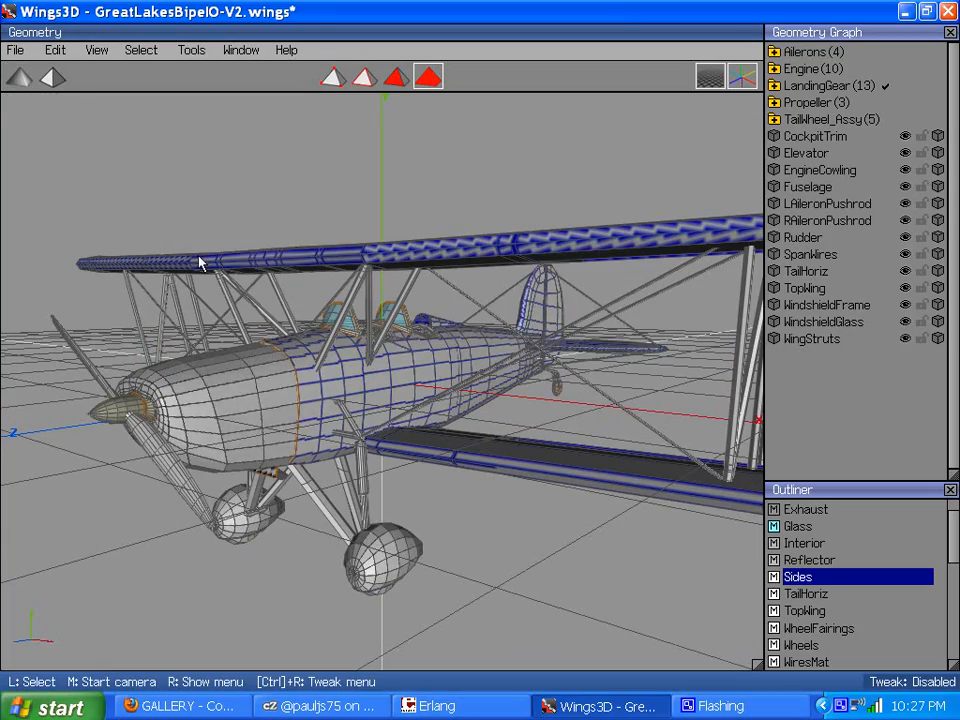
click(240, 358)
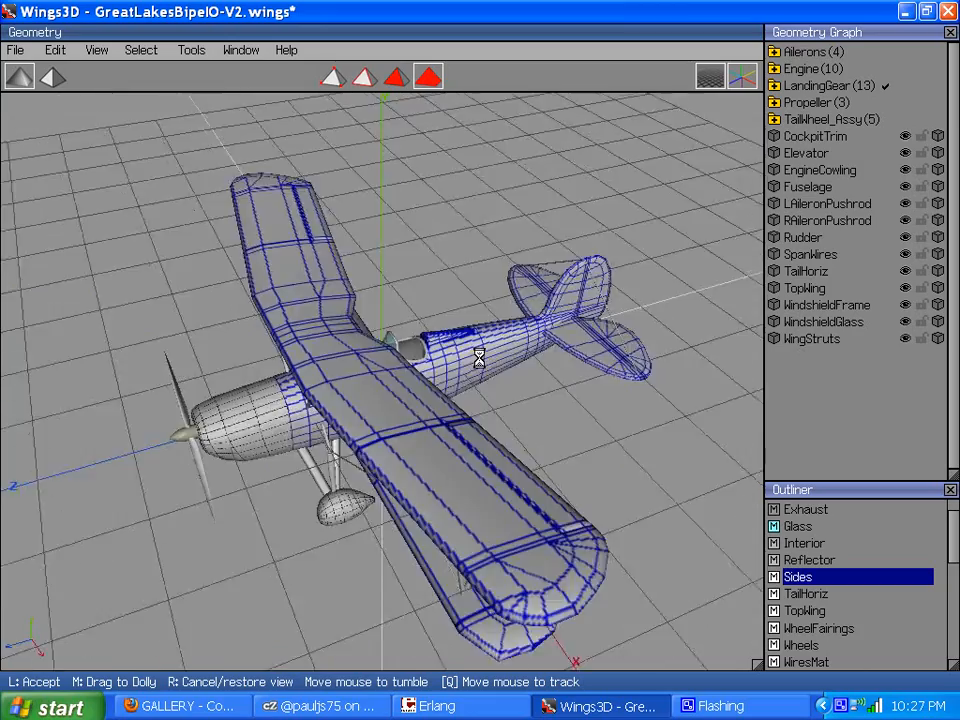
drag(478, 356, 484, 356)
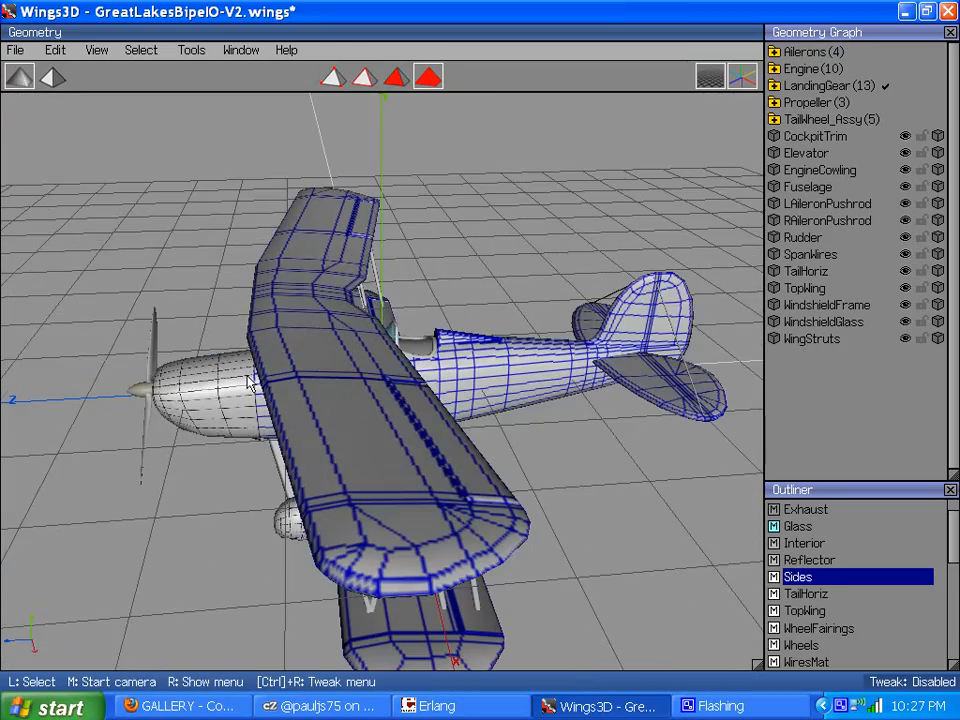
drag(250, 384, 480, 358)
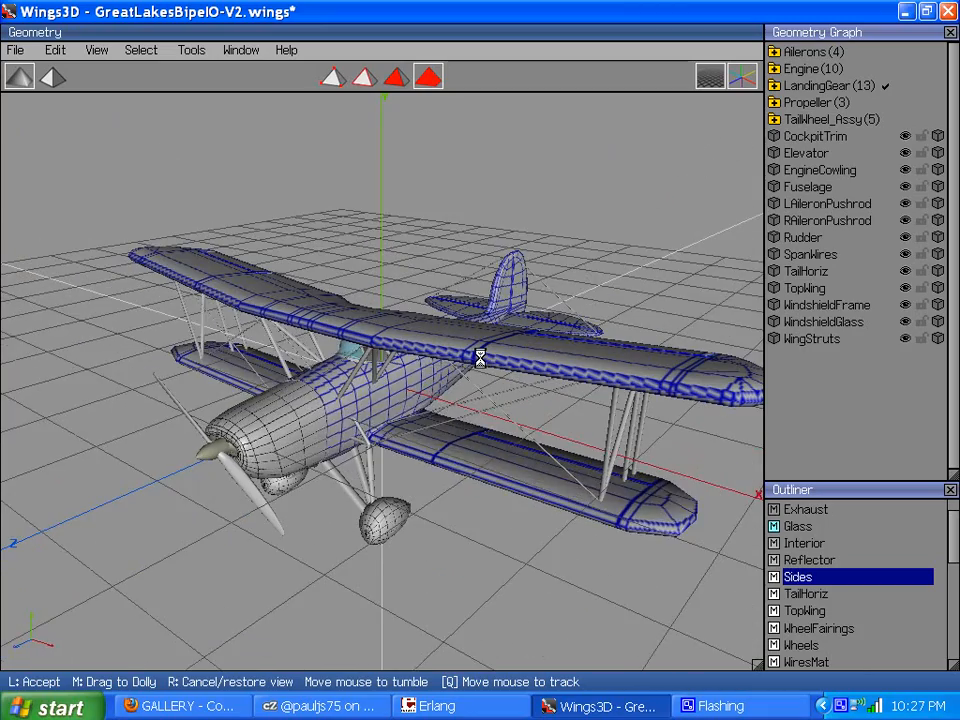
click(280, 320)
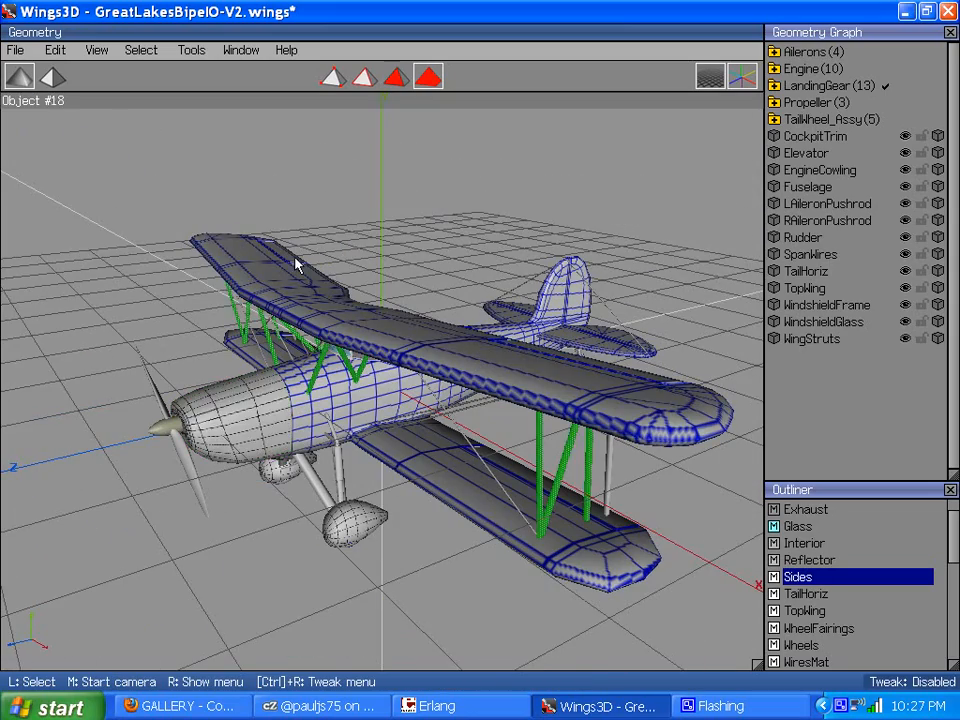
- Select the cowling's front vertices and apply a vertex-menu command to extend the selection
click(230, 410)
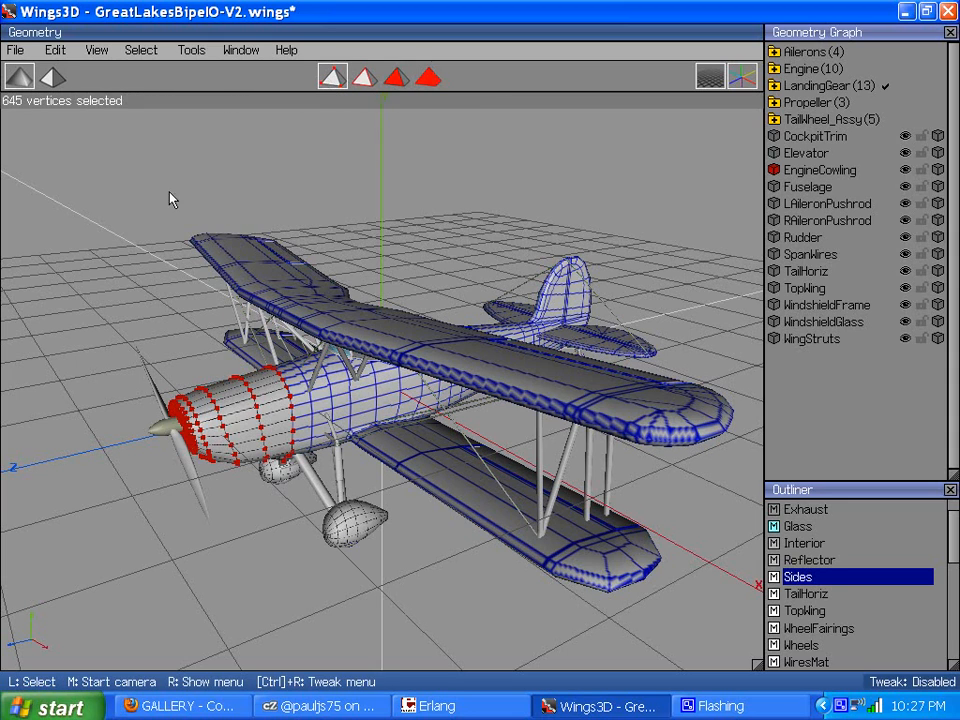
right_click(170, 200)
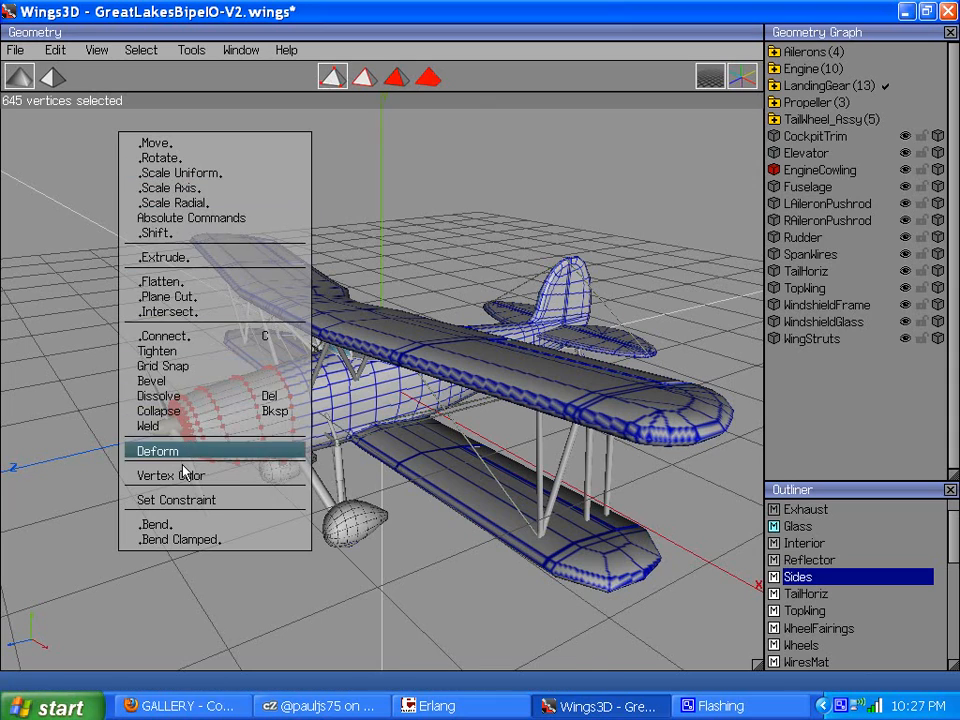
click(170, 476)
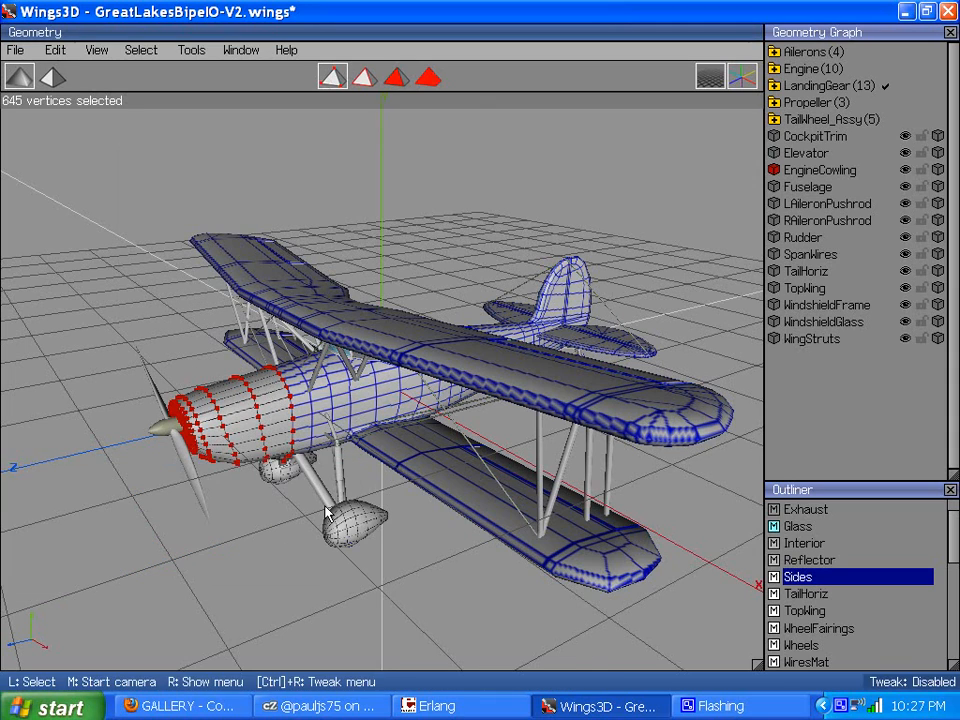
mouse_move(238, 200)
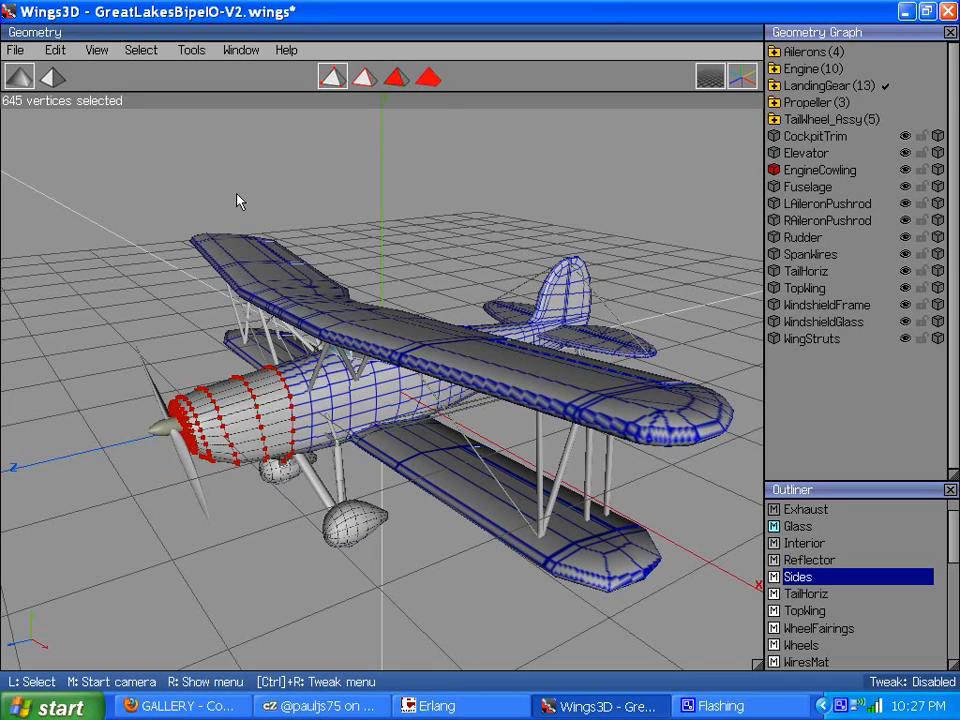